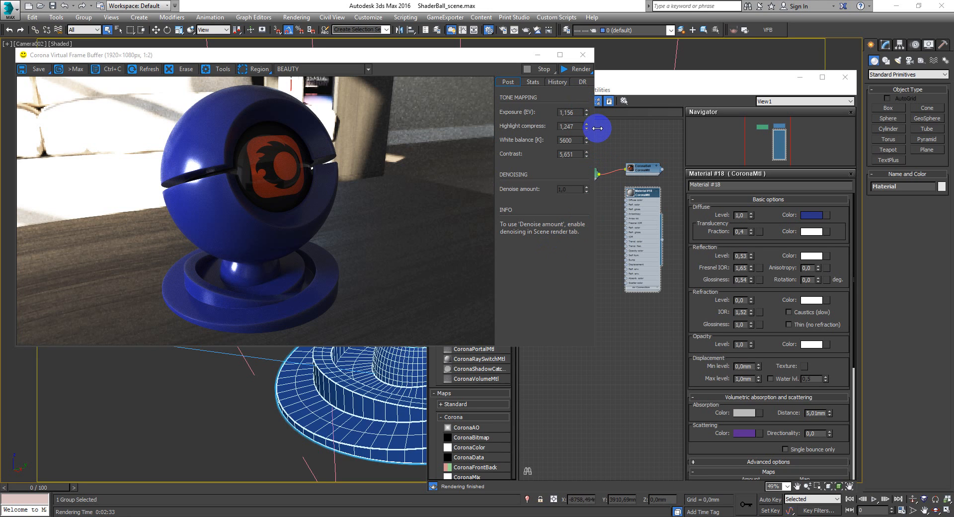
pyautogui.moveTo(600, 128)
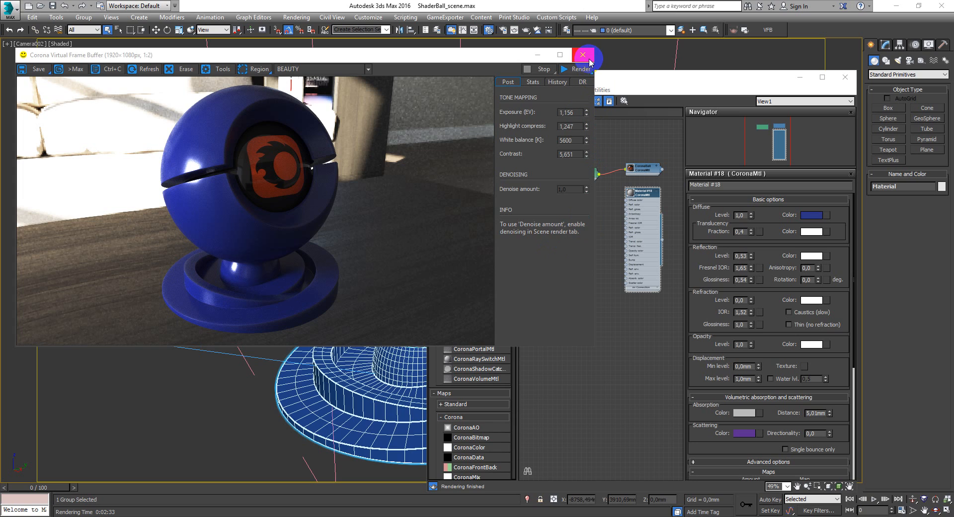
pyautogui.moveTo(583, 54)
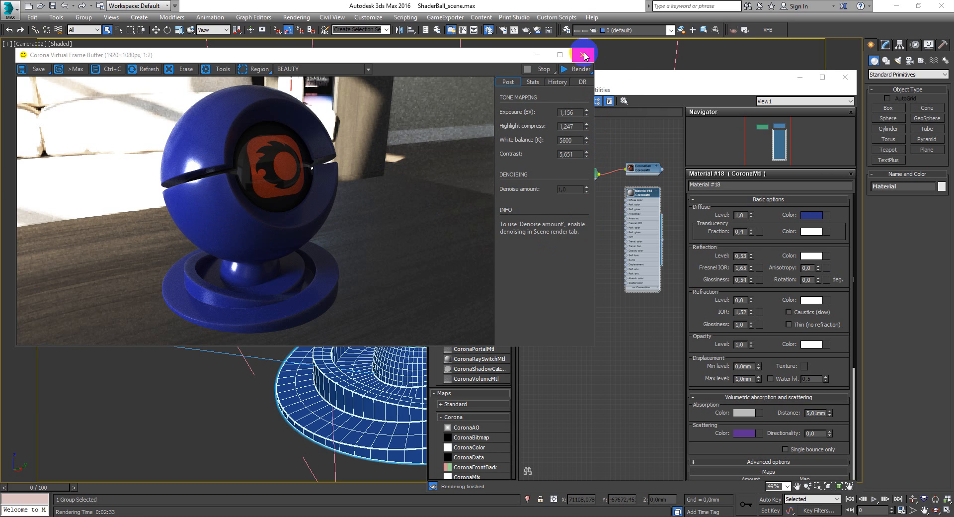
# Set Material #19's diffuse colour to a saturated, bright yellow in the Color Selector.
pyautogui.click(583, 52)
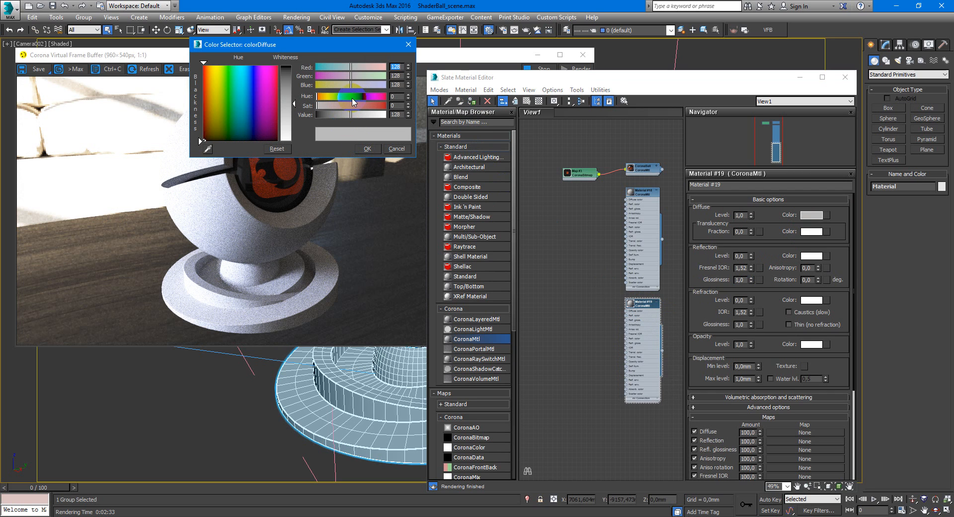
pyautogui.moveTo(329, 95); pyautogui.dragTo(363, 96)
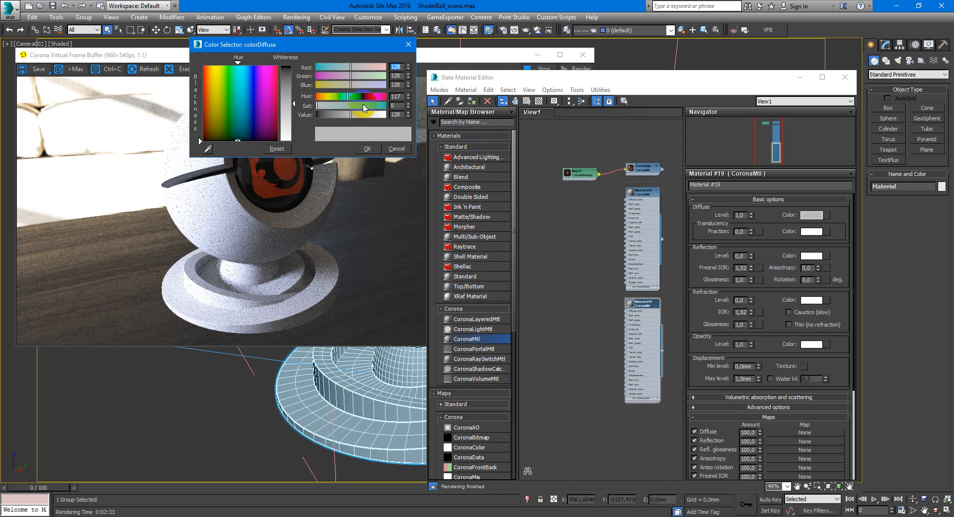
pyautogui.moveTo(332, 105); pyautogui.dragTo(381, 105)
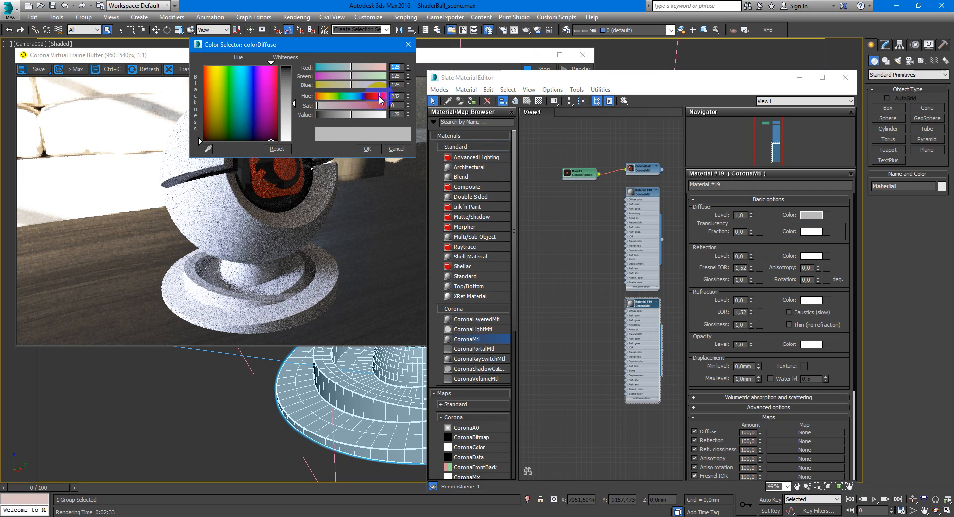
pyautogui.moveTo(377, 98); pyautogui.dragTo(338, 98)
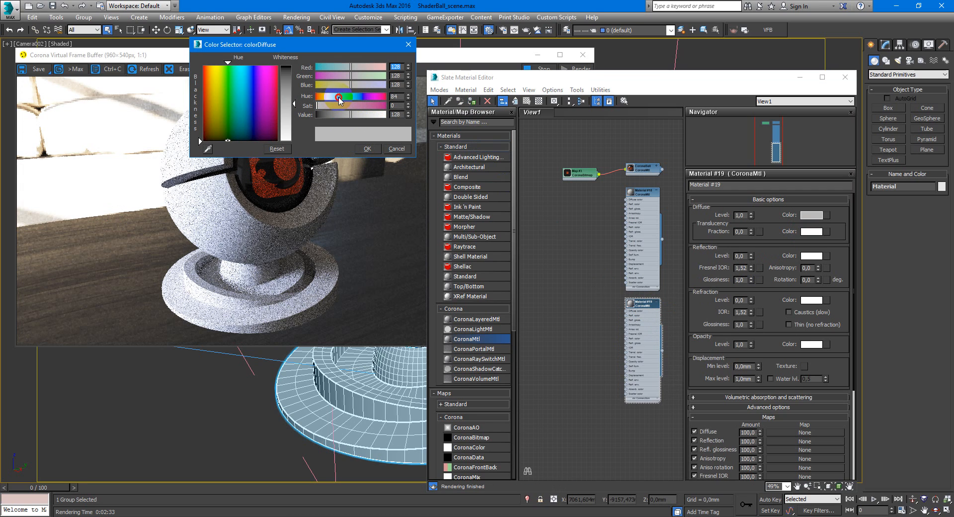
pyautogui.moveTo(339, 97); pyautogui.dragTo(334, 96)
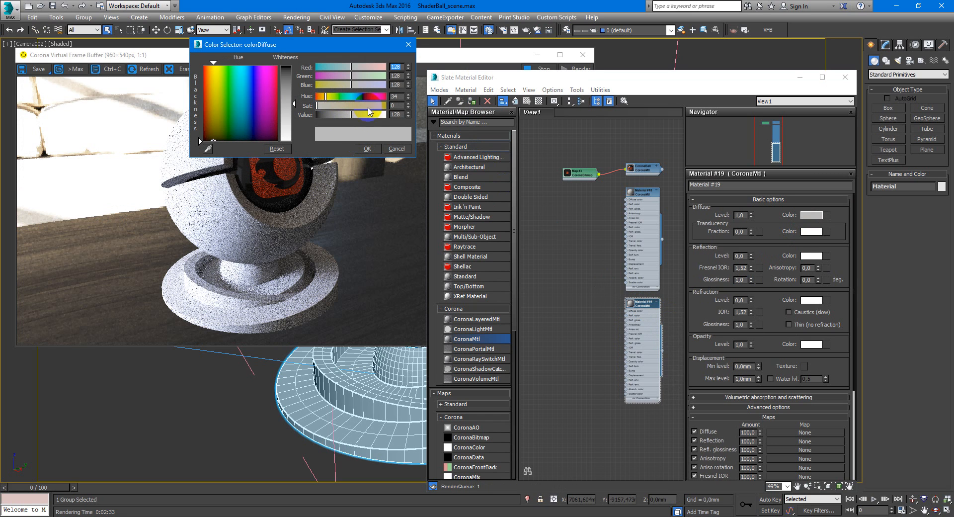
pyautogui.click(334, 116)
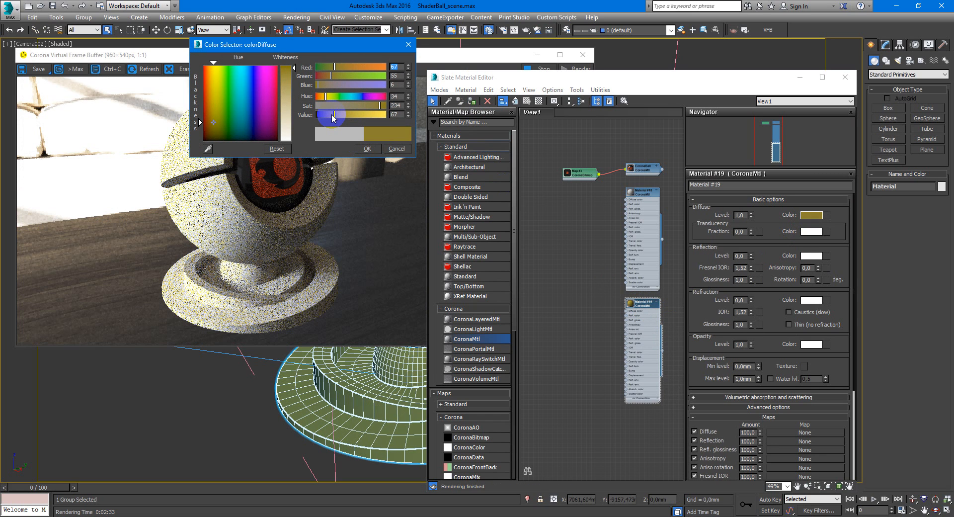
pyautogui.moveTo(317, 115); pyautogui.dragTo(347, 114)
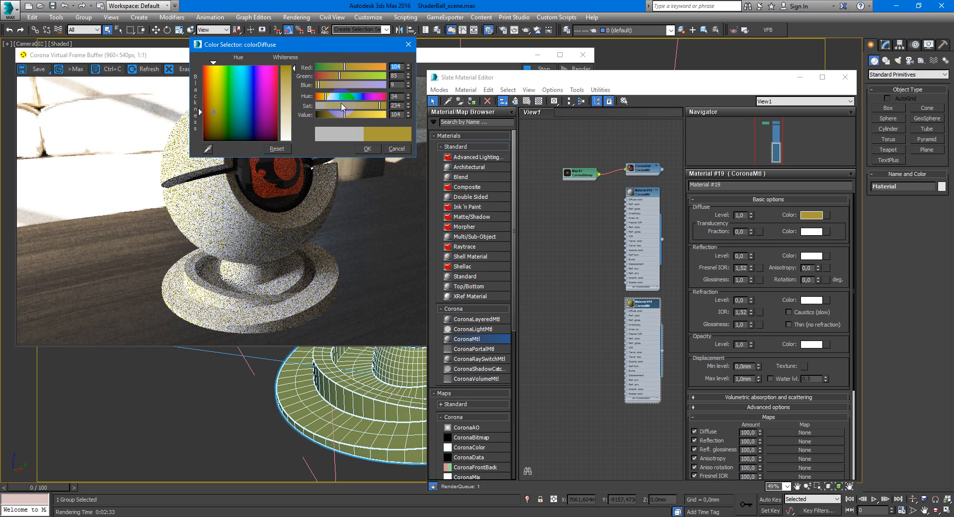
pyautogui.moveTo(341, 96); pyautogui.dragTo(329, 96)
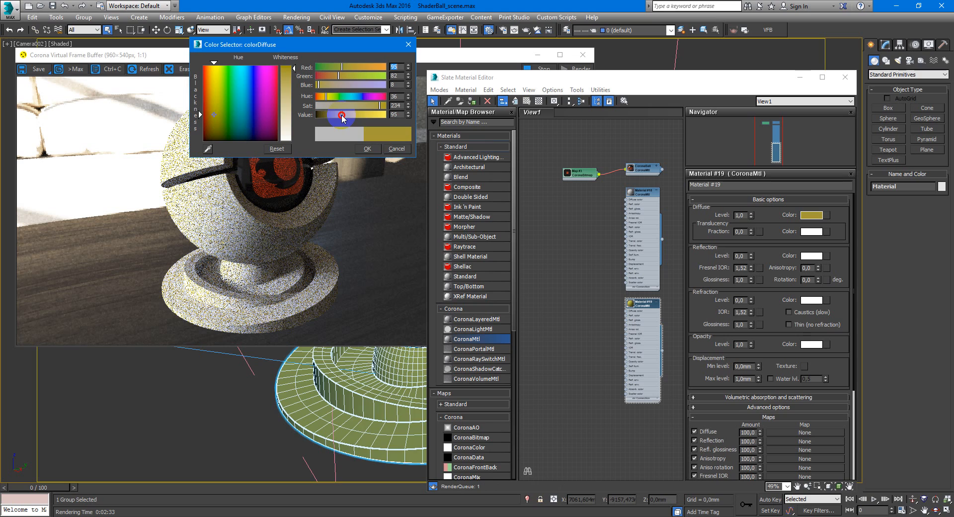
pyautogui.click(367, 148)
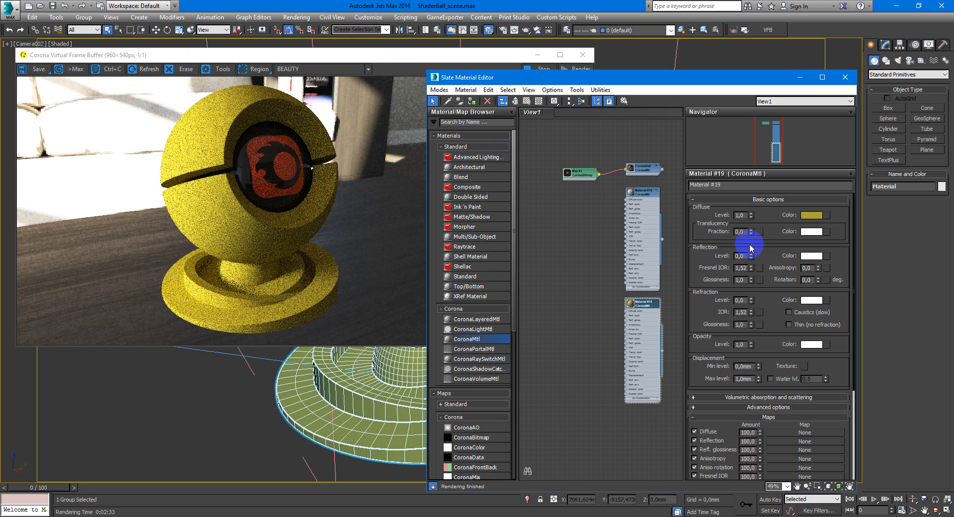
pyautogui.moveTo(744, 256)
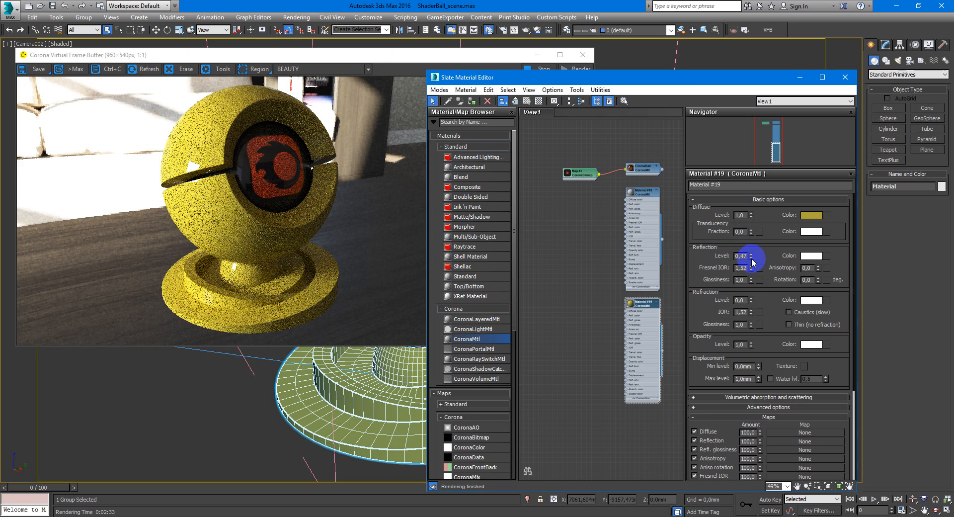
# Give the reflection level 0.47, Fresnel IOR 1.68 and glossiness 0.69.
pyautogui.click(757, 265)
pyautogui.write('0,69')
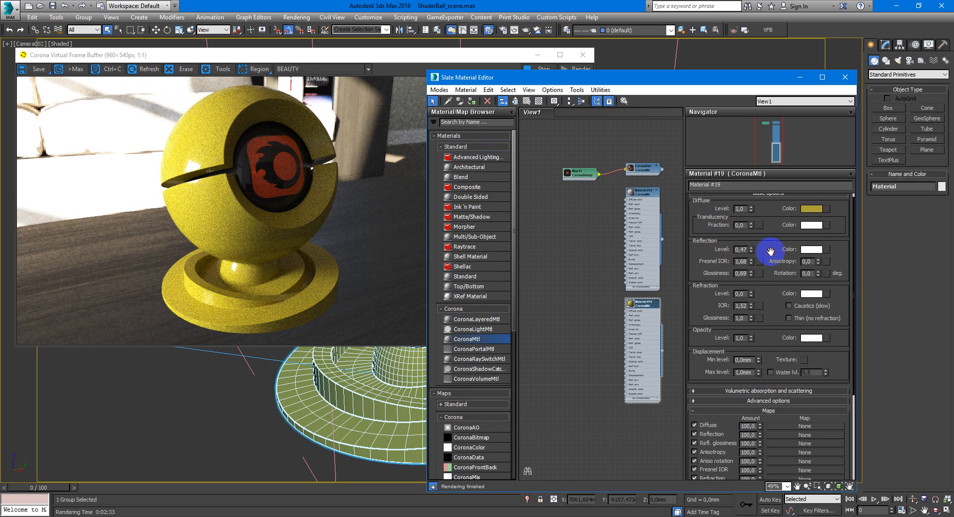
pyautogui.scroll(-3)
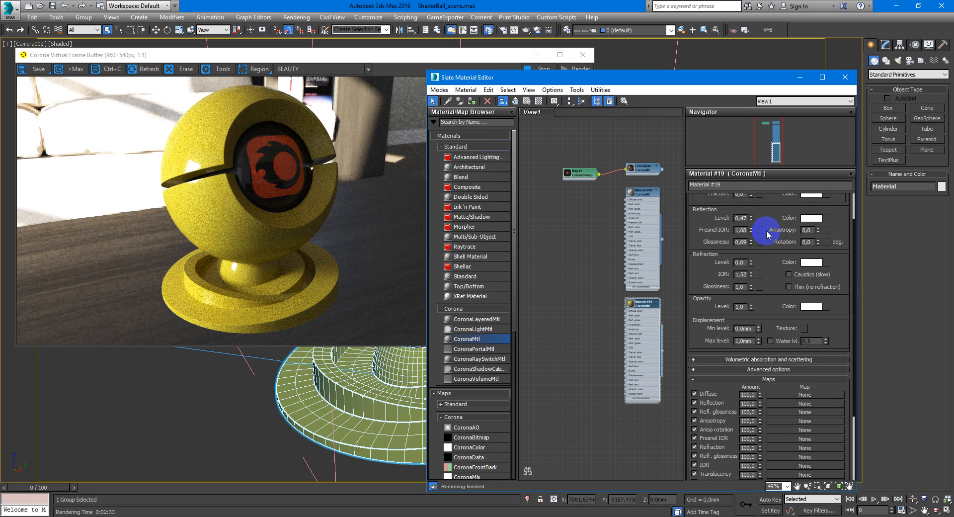
pyautogui.moveTo(771, 327)
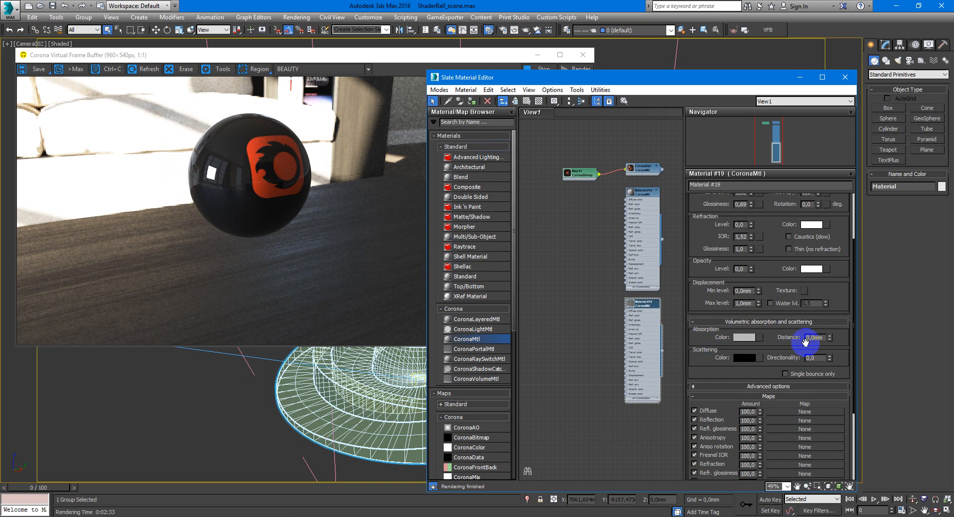
# Set the volumetric Absorption Distance to 5.0 mm.
pyautogui.click(829, 335)
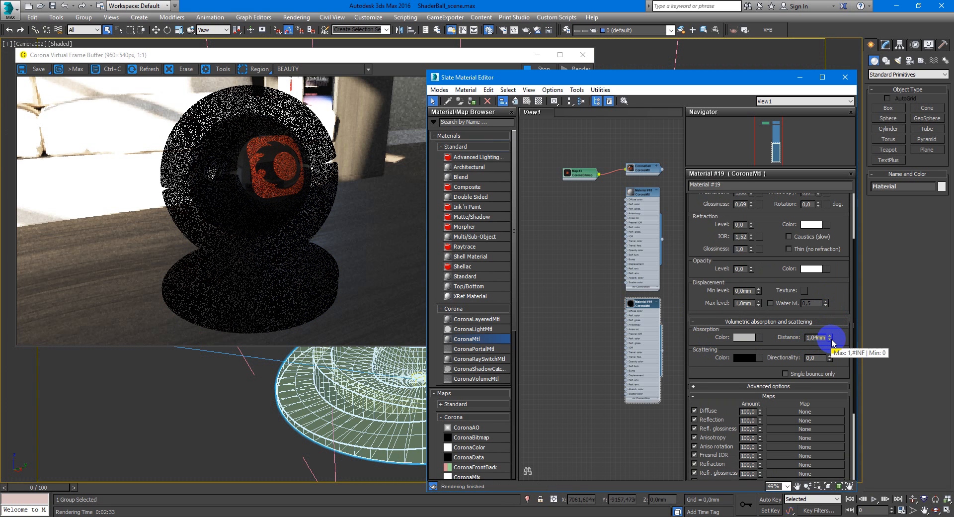
pyautogui.click(828, 335)
pyautogui.write('5')
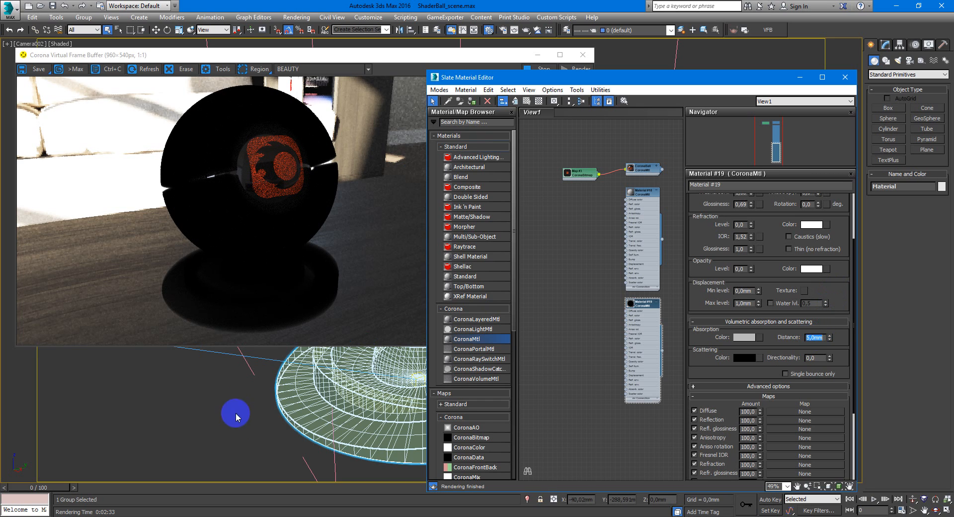
pyautogui.moveTo(203, 322)
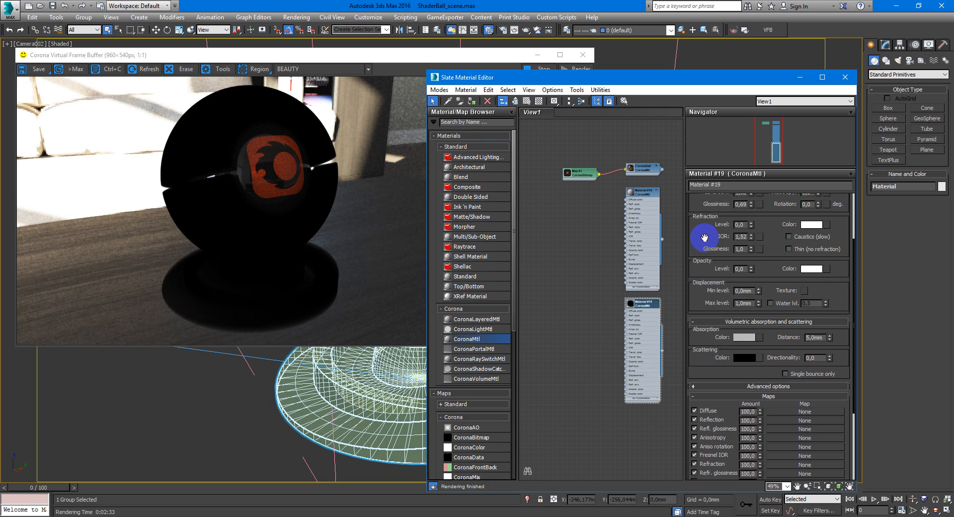
# Set the volumetric Scattering Color to an orange-yellow by adjusting its brightness.
pyautogui.scroll(3)
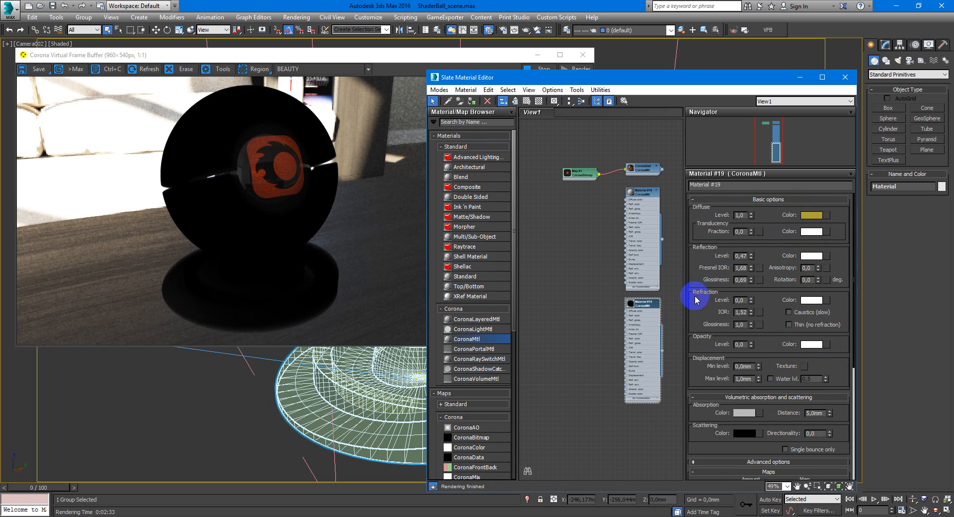
pyautogui.rightClick(738, 356)
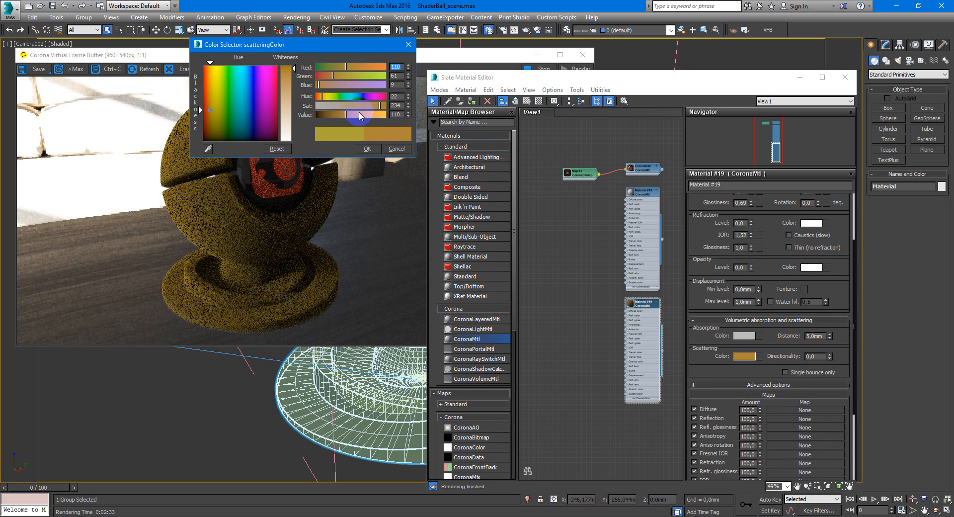
pyautogui.moveTo(358, 107); pyautogui.dragTo(323, 107)
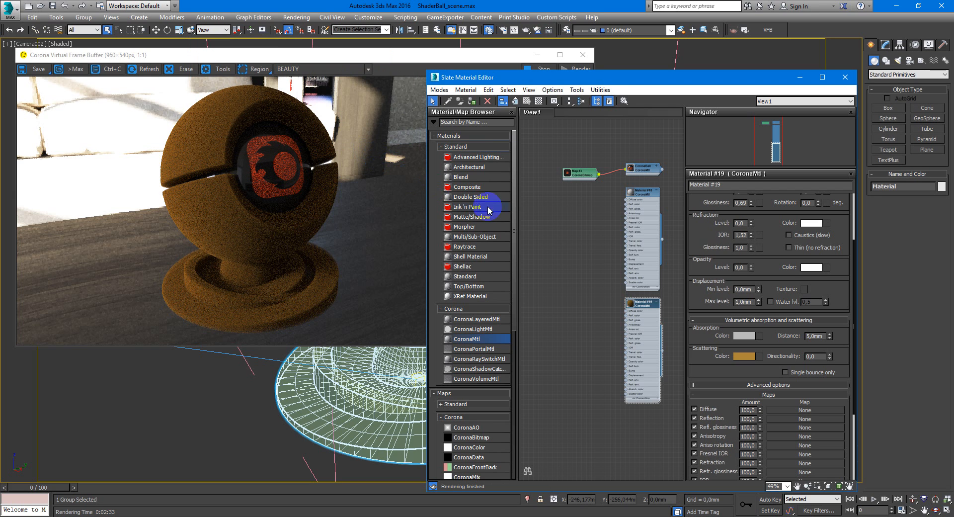
pyautogui.moveTo(697, 295)
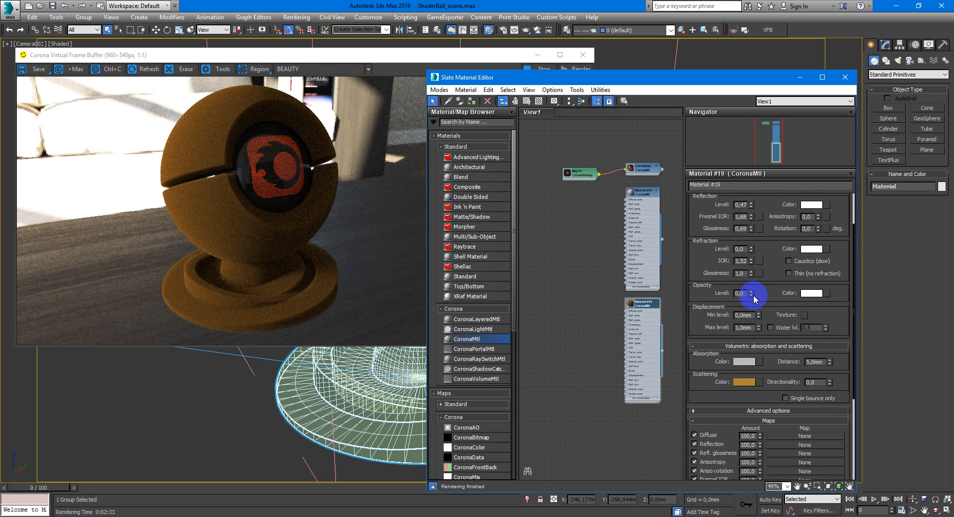
# Set the Translucency Color in Basic options to white.
pyautogui.click(750, 290)
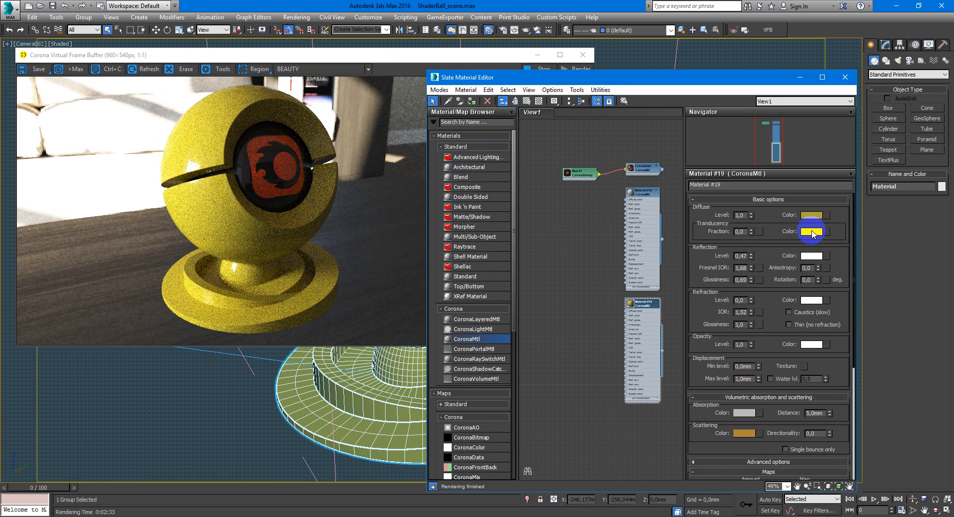
pyautogui.click(812, 231)
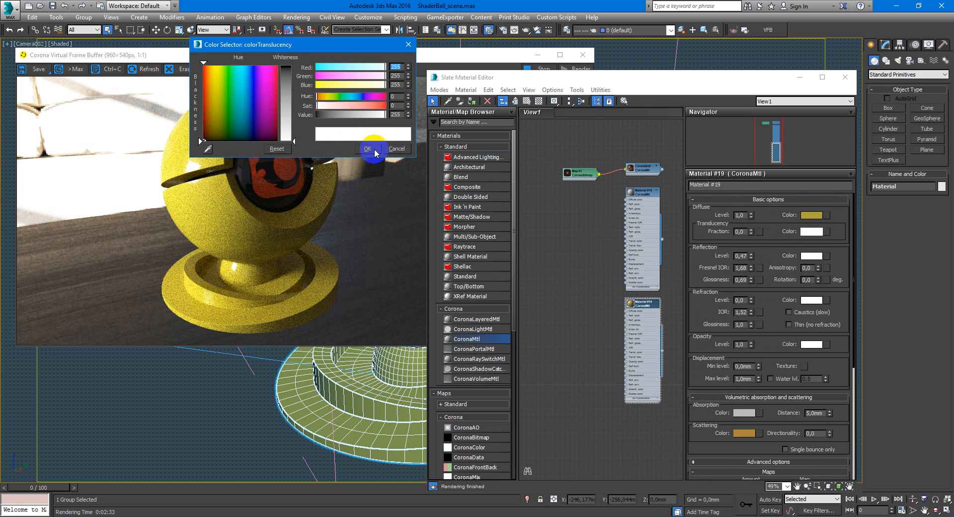
pyautogui.click(367, 148)
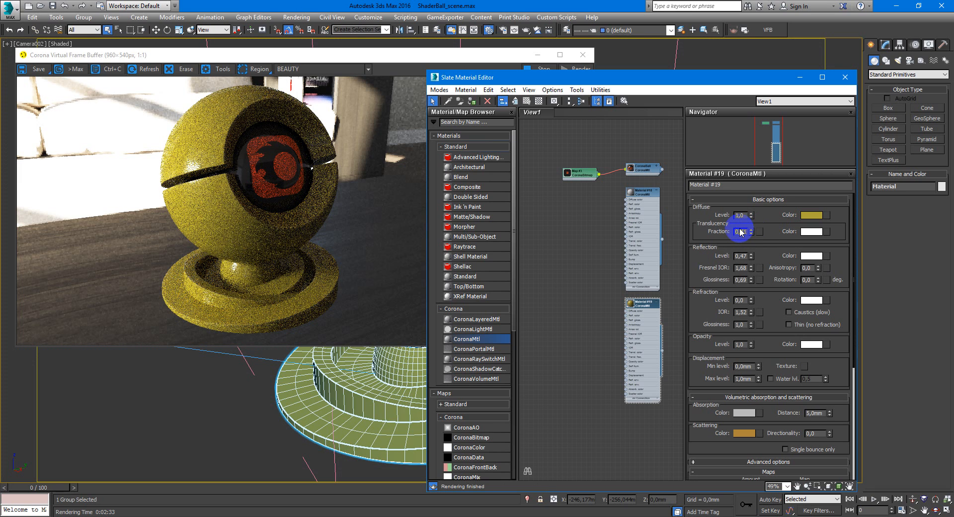
pyautogui.moveTo(739, 232)
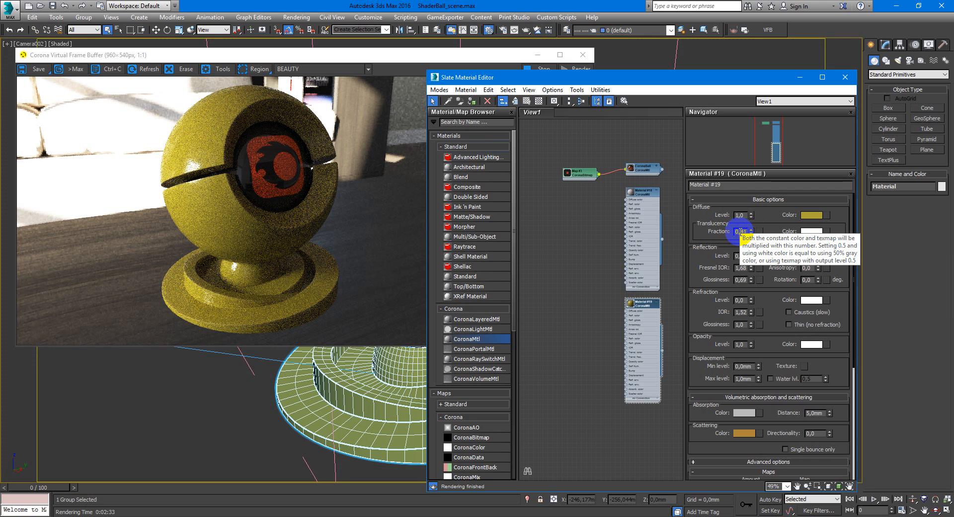